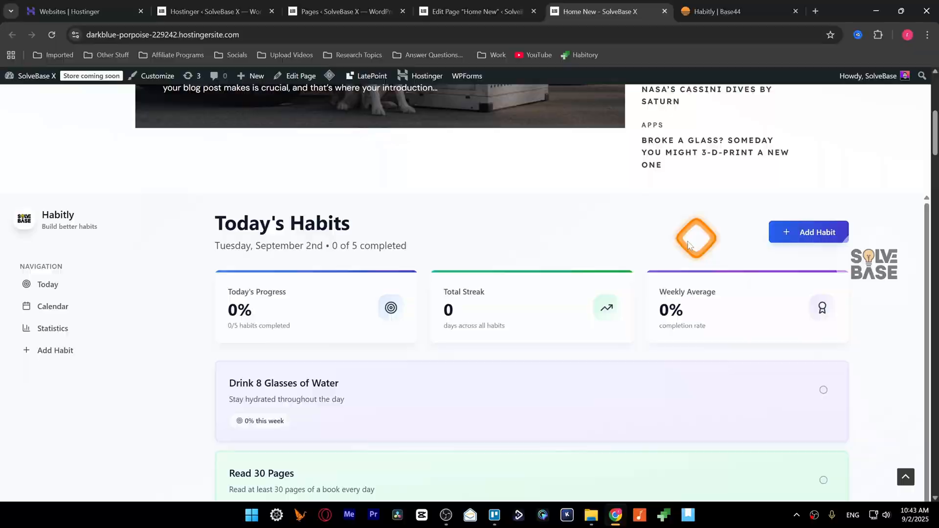
Go from the live site to the WordPress admin dashboard via the admin bar
{"action": "scroll", "scroll_direction": "down", "scroll_amount": 3}
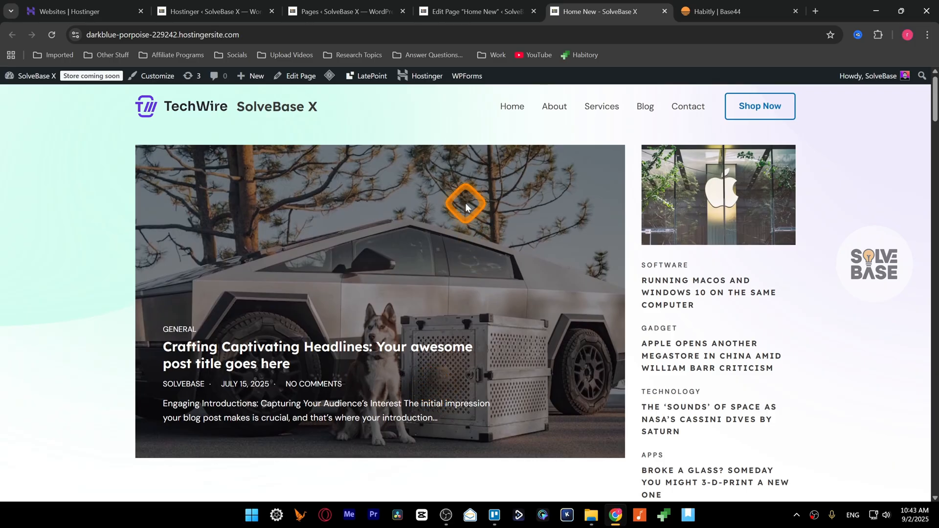
{"action": "left_click", "coordinate": [33, 77]}
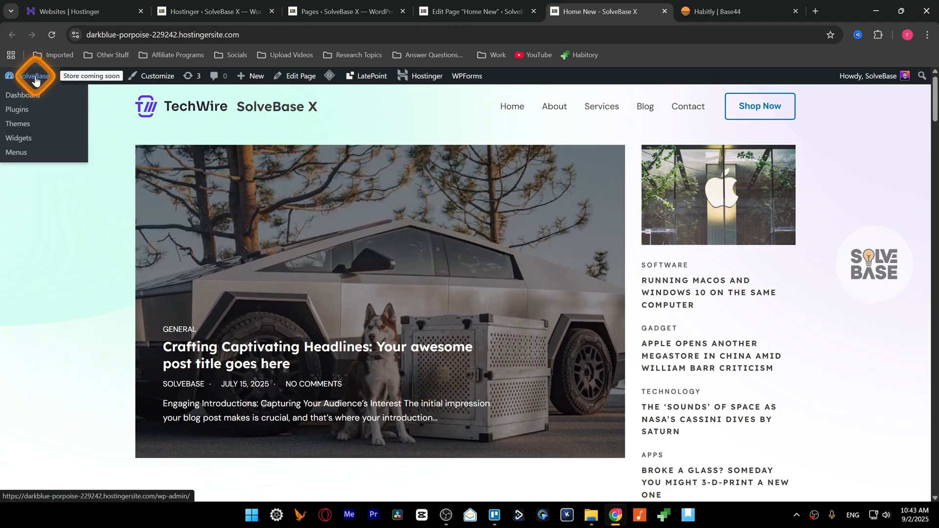
{"action": "mouse_move", "coordinate": [23, 102]}
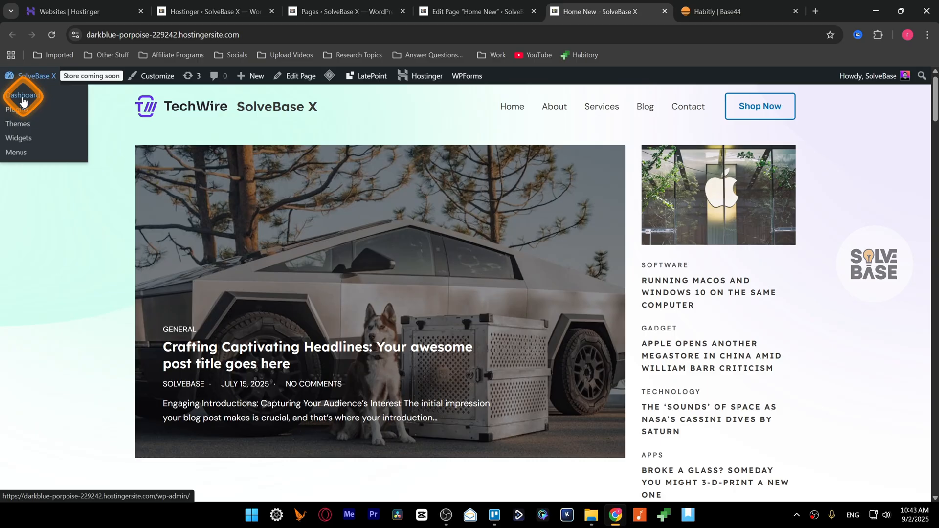
{"action": "left_click", "coordinate": [210, 12]}
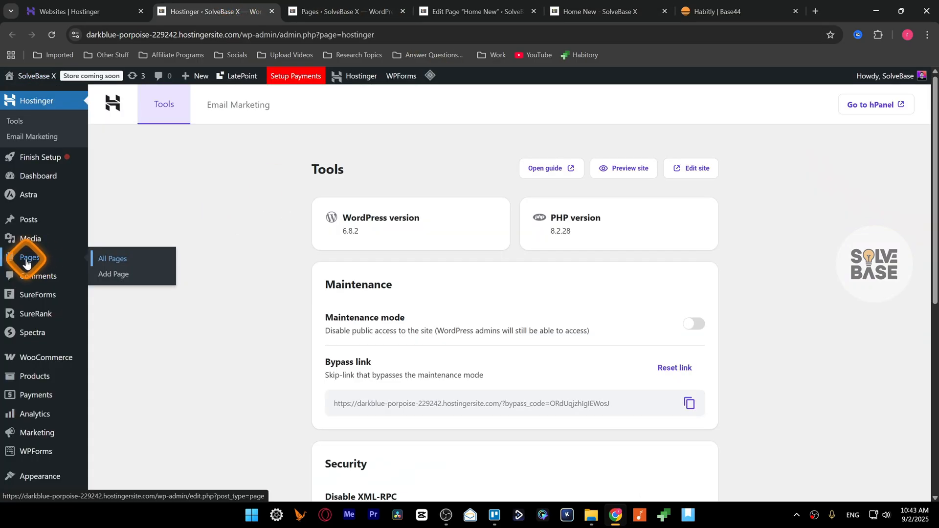
Show the All Pages list and locate the Home New front page
{"action": "left_click", "coordinate": [112, 258]}
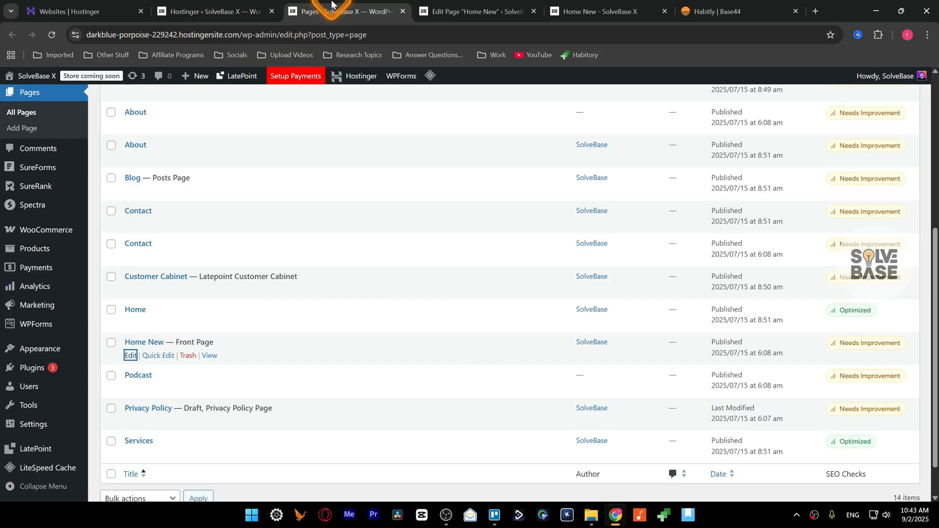
{"action": "scroll", "scroll_direction": "down", "scroll_amount": 3}
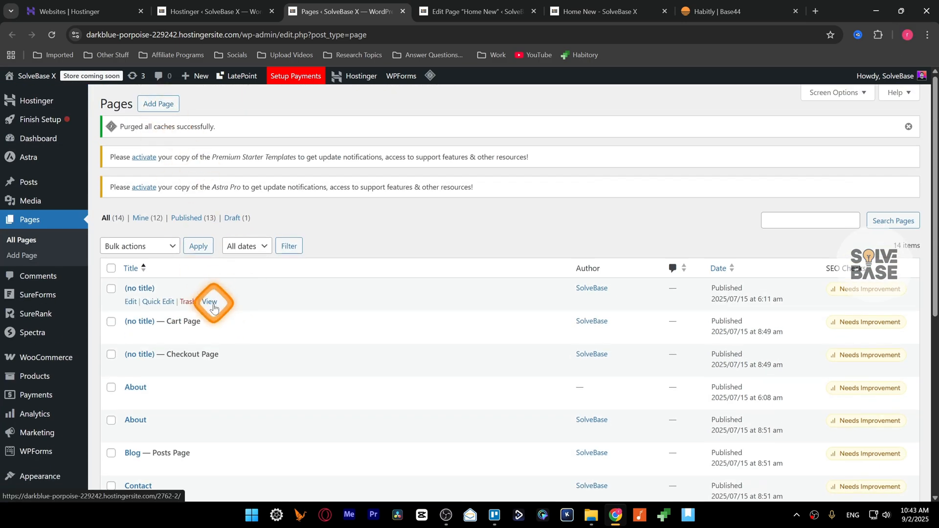
{"action": "scroll", "scroll_direction": "down", "scroll_amount": 3}
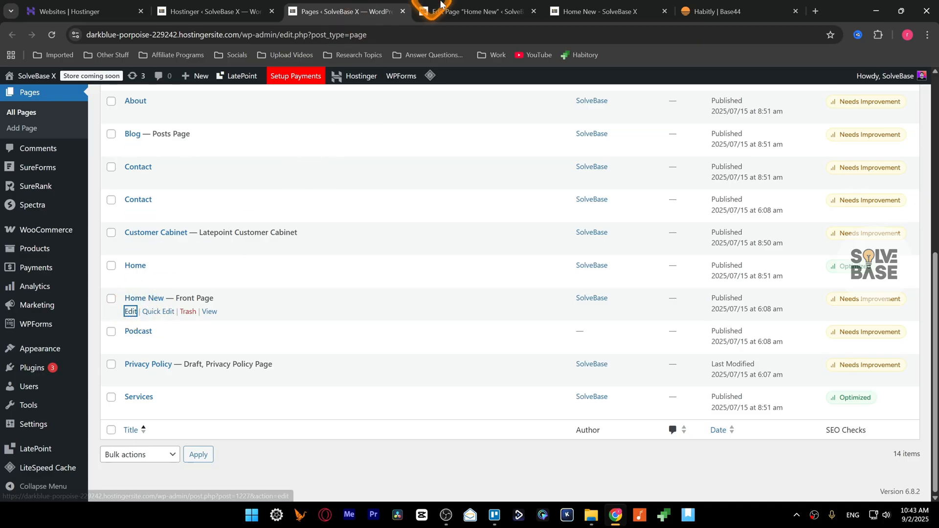
Edit the Home New page and insert a Columns block above the existing iframe code
{"action": "left_click", "coordinate": [130, 311]}
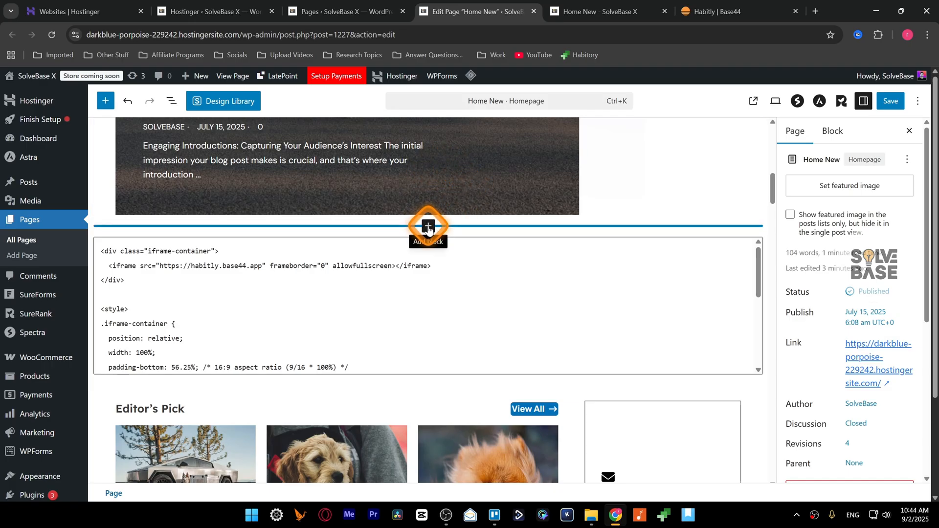
{"action": "left_click", "coordinate": [427, 226]}
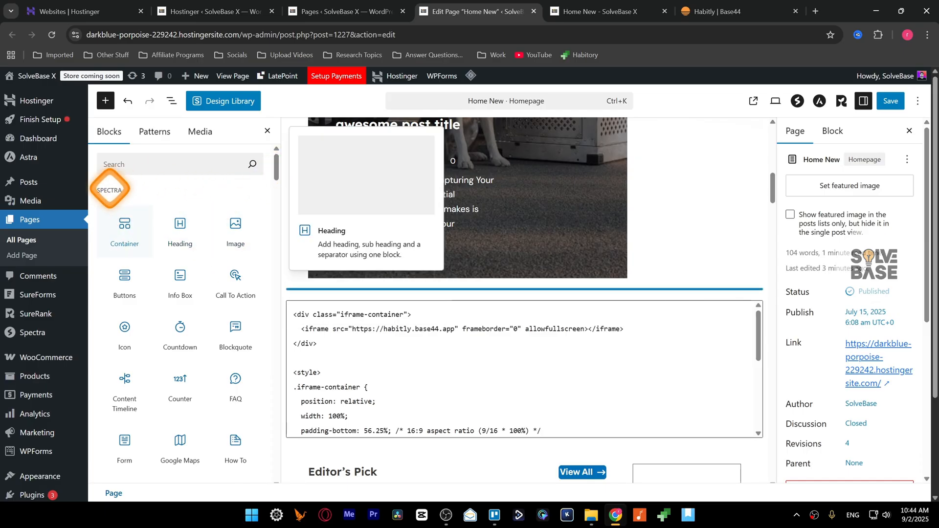
{"action": "scroll", "scroll_direction": "down", "scroll_amount": 3}
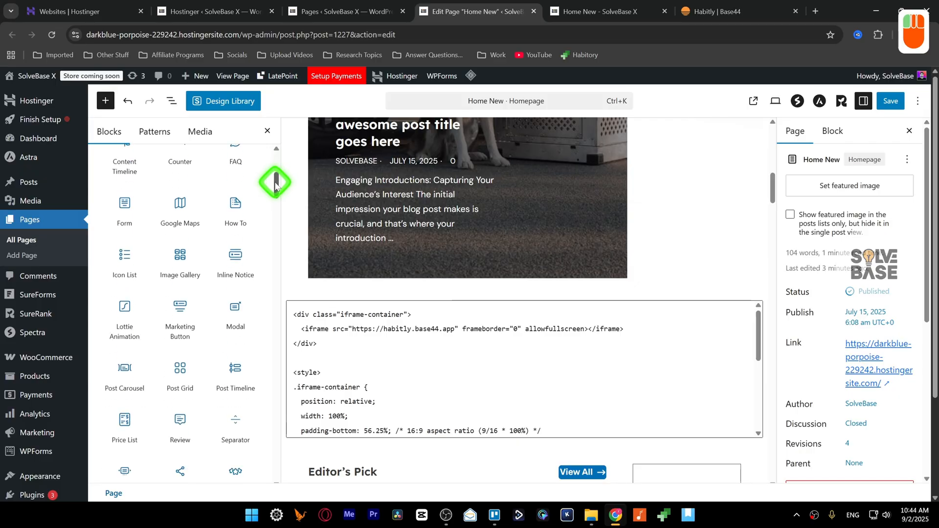
{"action": "left_click", "coordinate": [180, 287]}
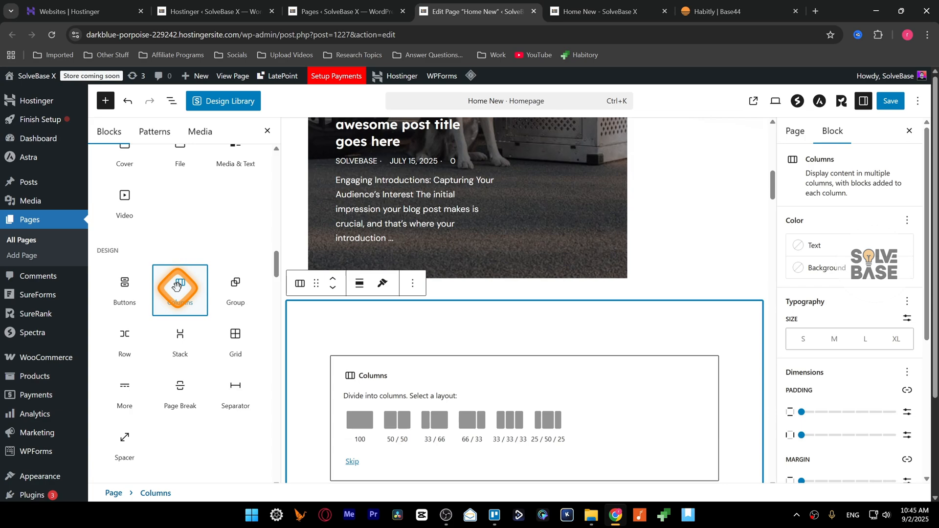
Choose the 100 single full-width column layout and open its inner block inserter
{"action": "left_click_drag", "start_coordinate": [178, 287], "coordinate": [364, 336]}
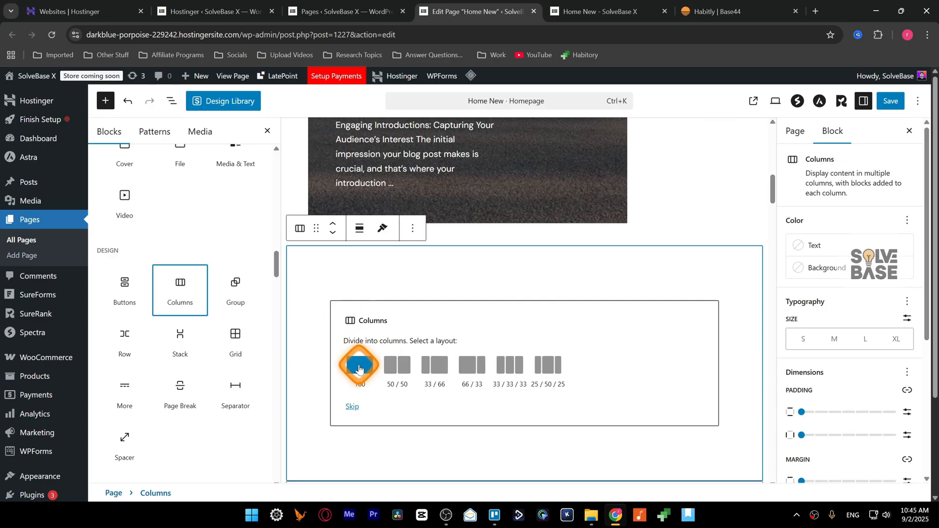
{"action": "left_click", "coordinate": [359, 365]}
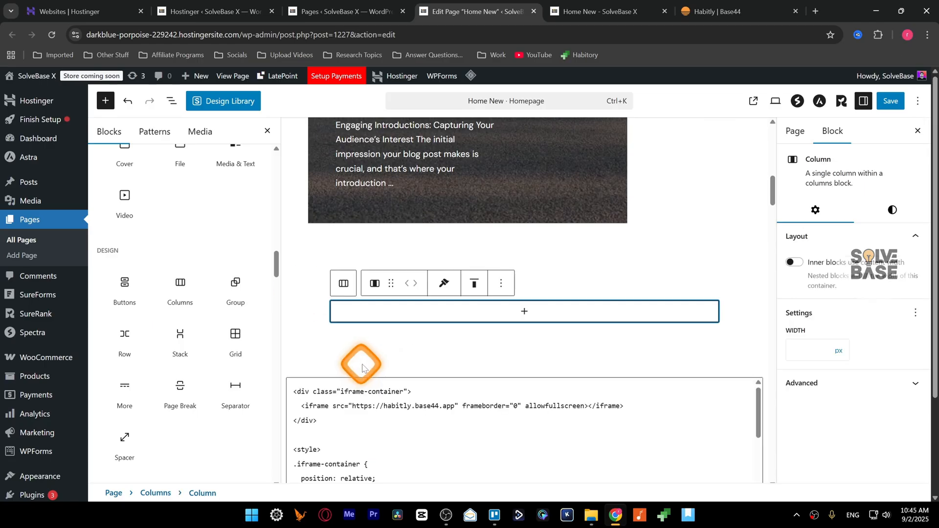
{"action": "left_click", "coordinate": [524, 311]}
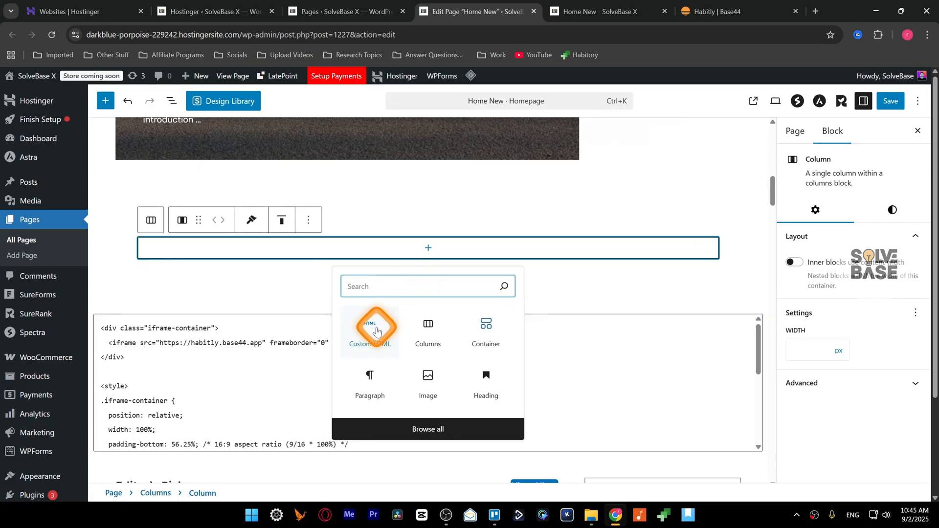
Add a Custom HTML block with the iframe embed code and select its src URL
{"action": "left_click", "coordinate": [370, 332]}
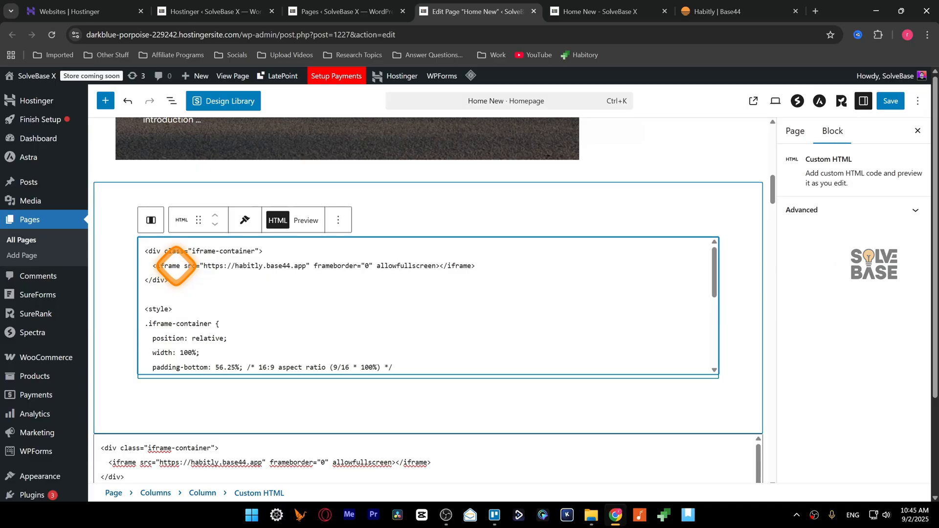
{"action": "left_click_drag", "start_coordinate": [180, 265], "coordinate": [305, 266]}
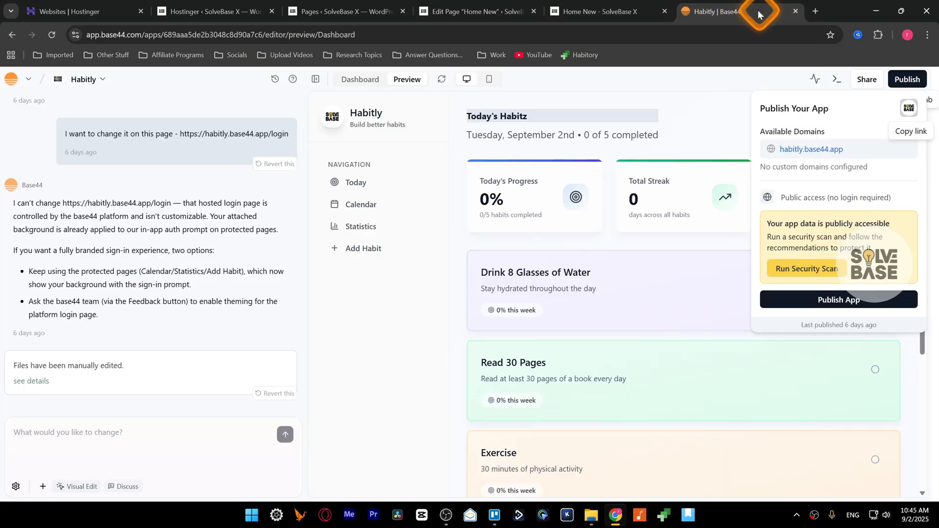
{"action": "mouse_move", "coordinate": [453, 161]}
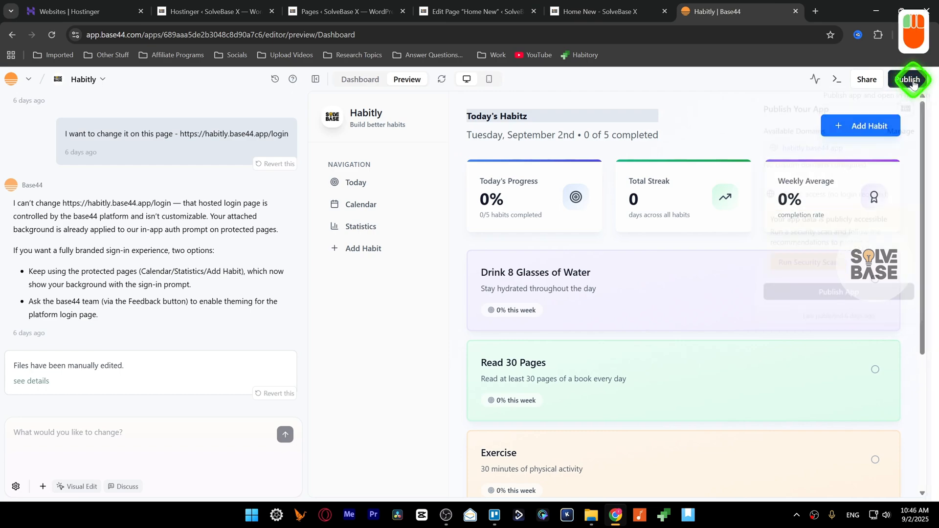
Copy Habitly's public link from Base44 Publish, paste it as the iframe src, and view the live page
{"action": "left_click", "coordinate": [908, 79]}
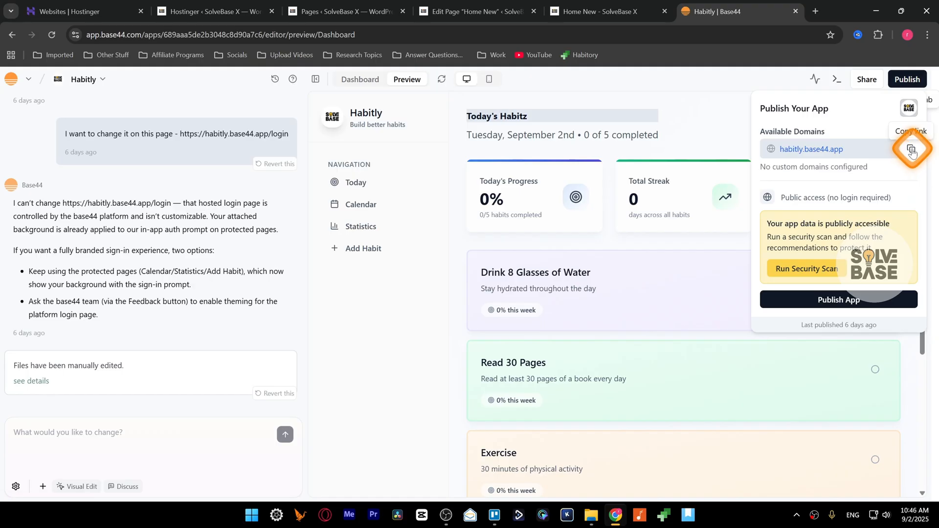
{"action": "left_click", "coordinate": [477, 12]}
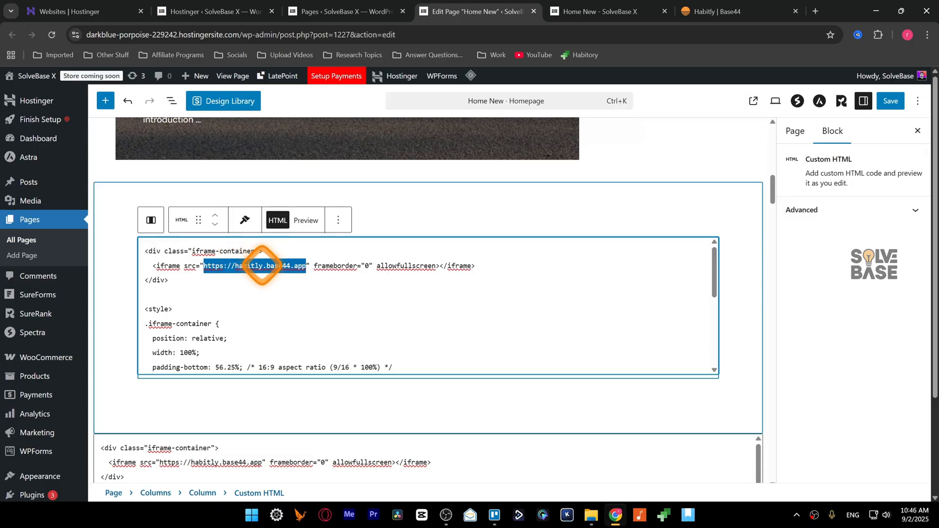
{"action": "left_click", "coordinate": [890, 100]}
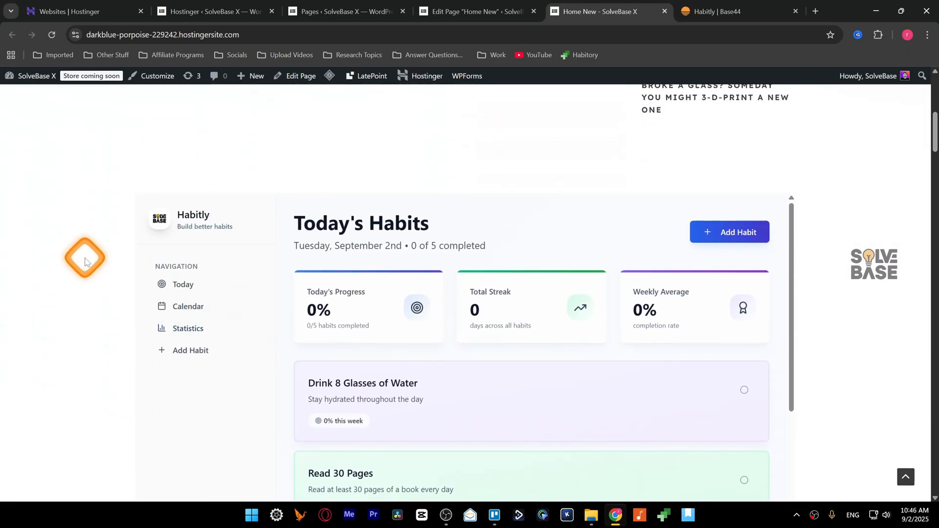
{"action": "scroll", "scroll_direction": "down", "scroll_amount": 3}
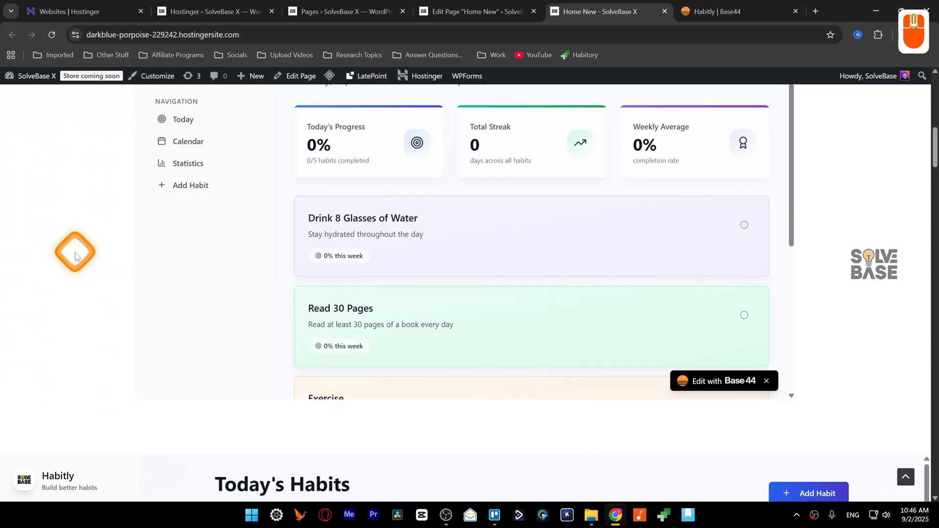